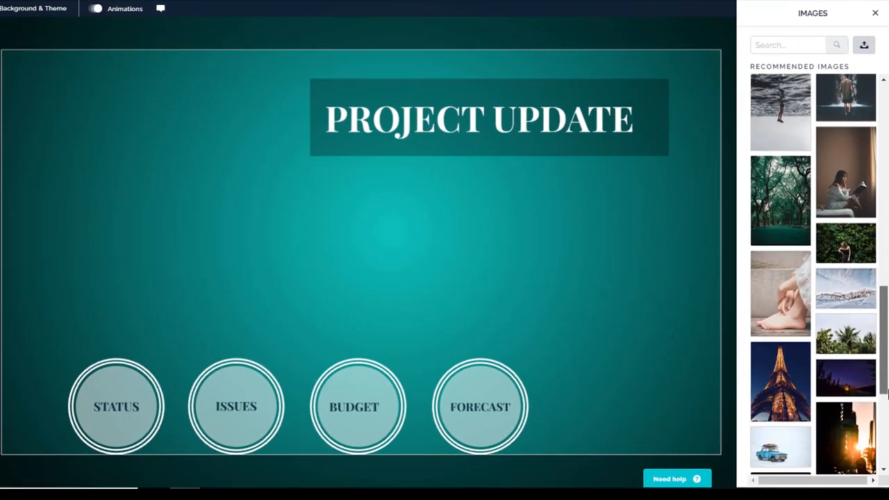
Step: Scroll the Images panel and search the stock library for 'flower' photos
scroll(down, 3)
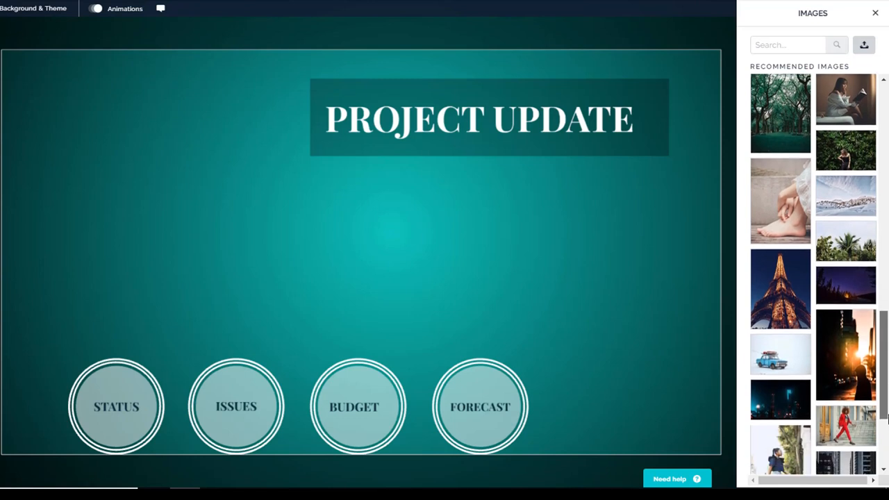
scroll(down, 3)
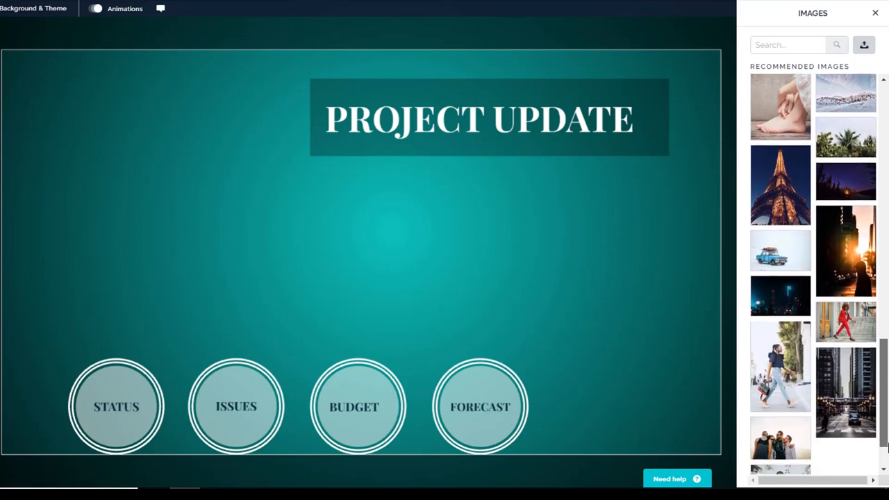
scroll(down, 3)
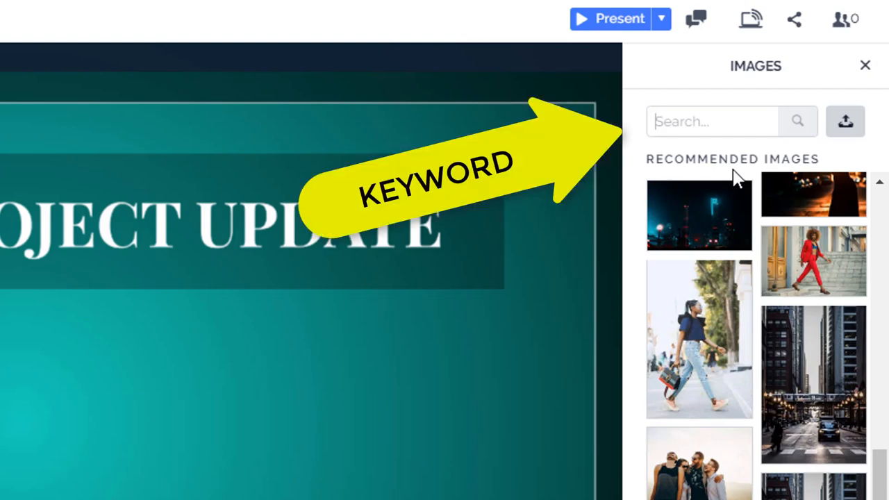
text(flowers)
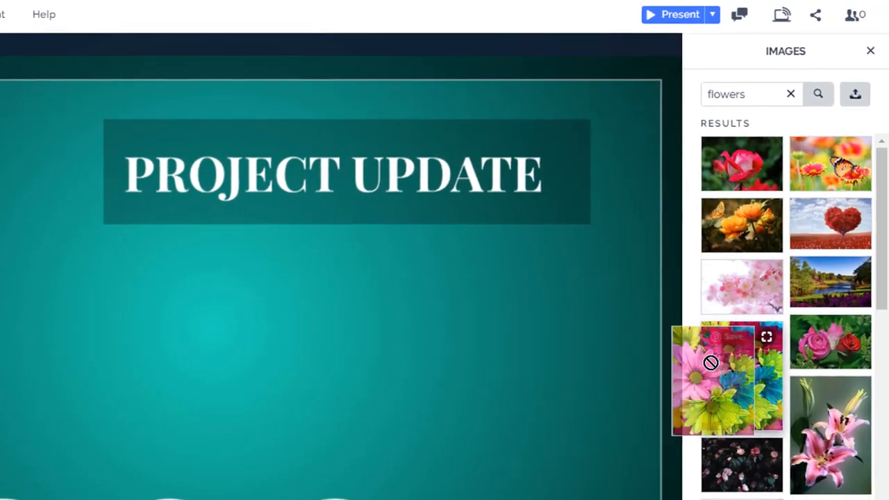
Step: Place the colourful daisy photo below the title, open its options, and search 'tulips'
drag(722, 379, 478, 347)
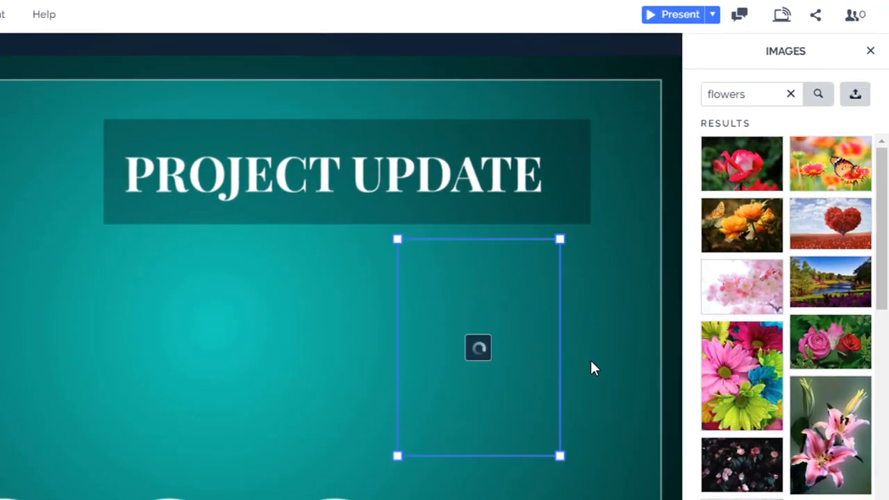
click(741, 375)
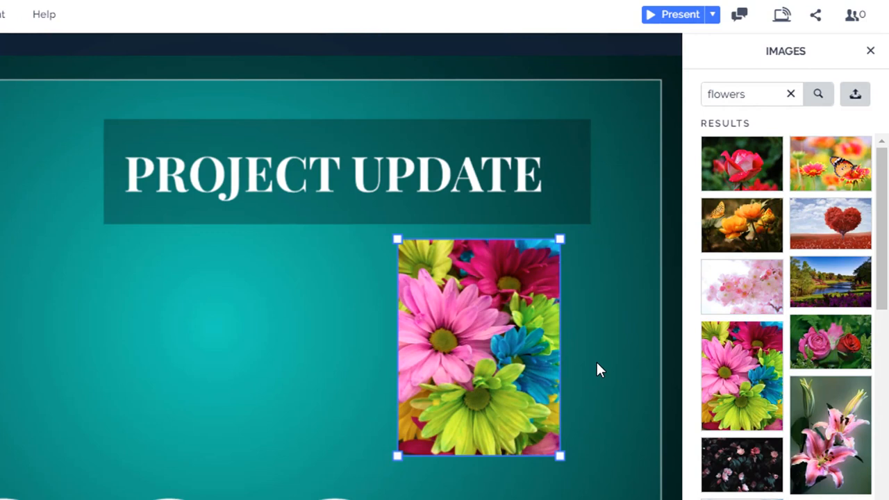
right_click(507, 358)
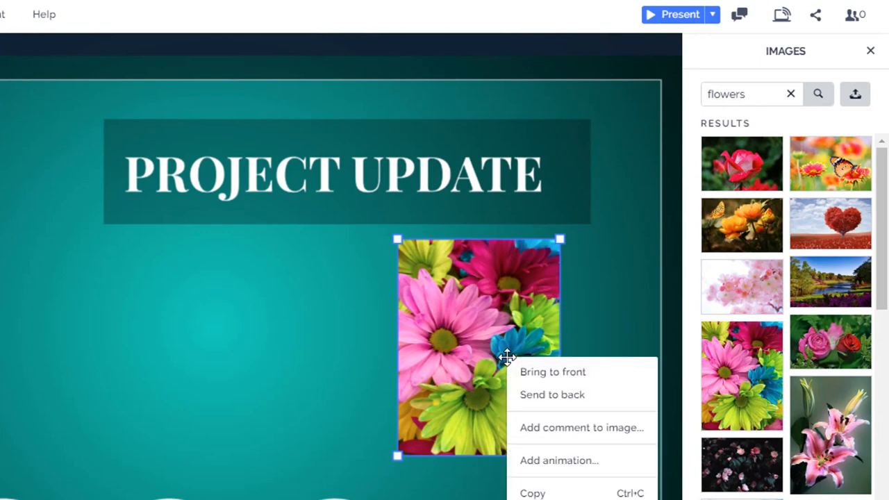
mouse_move(532, 493)
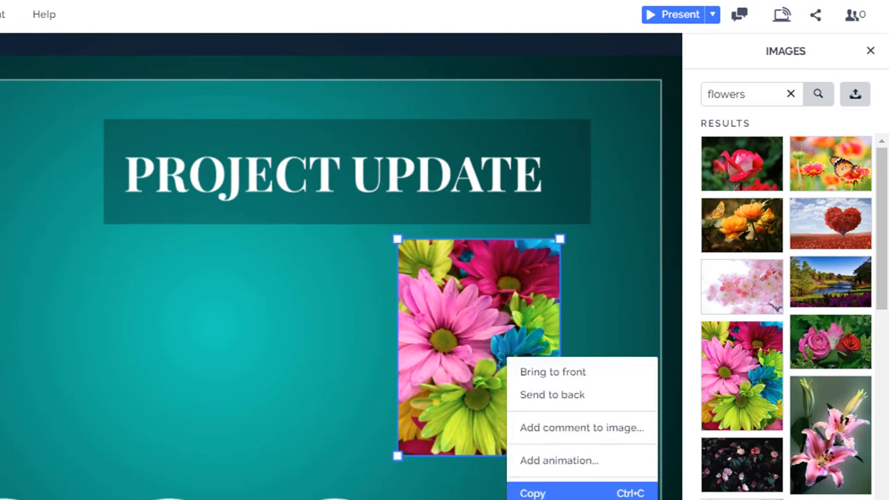
text(tulips)
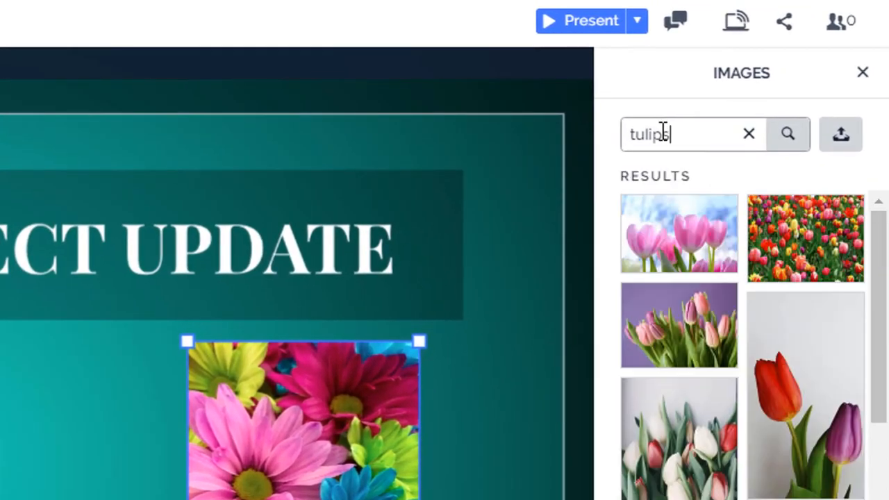
Step: Replace the daisy with the pink tulips image, then search 'yellow tulip'
click(679, 234)
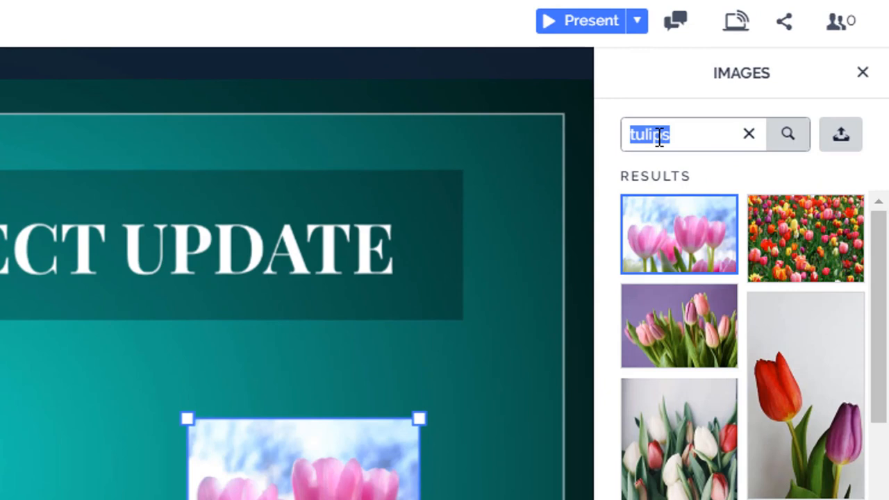
text(yellow tulip)
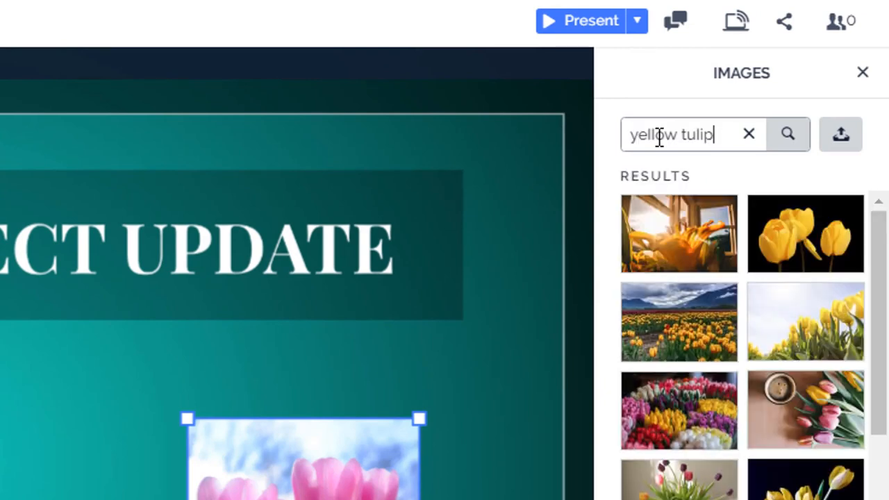
click(590, 21)
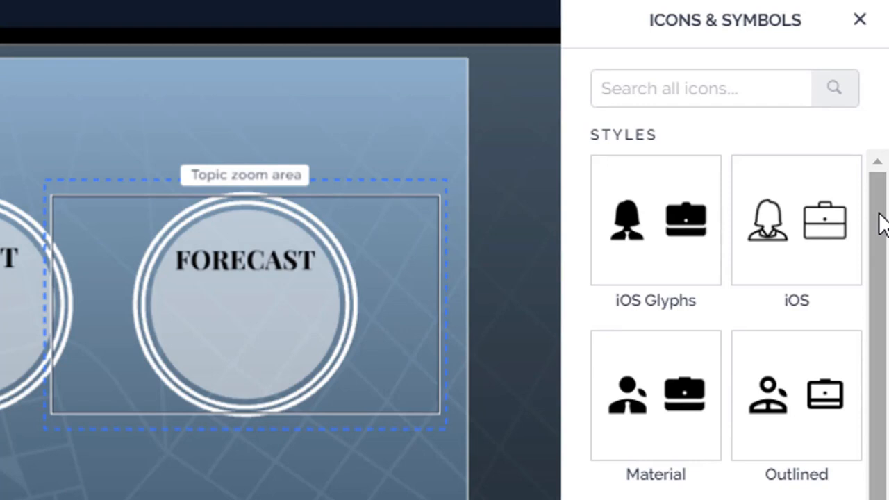
Step: Choose the Wired icon style, search 'LINE CHART' and add the first result
scroll(down, 3)
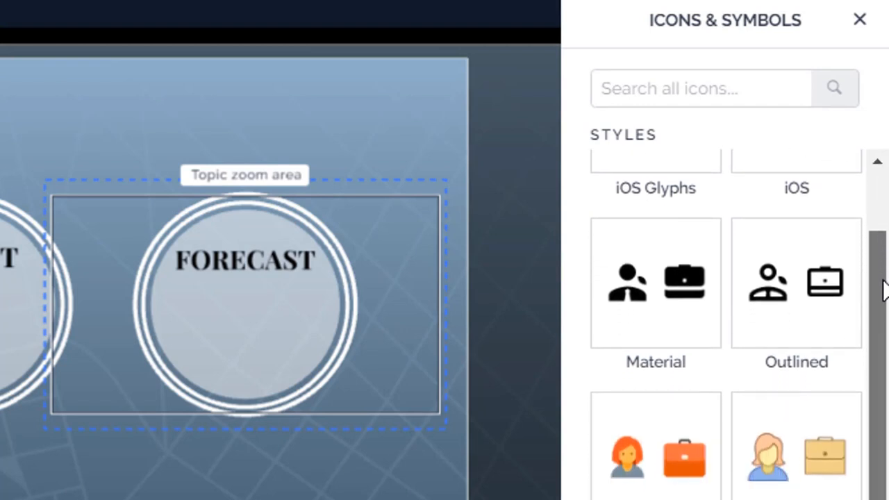
scroll(down, 3)
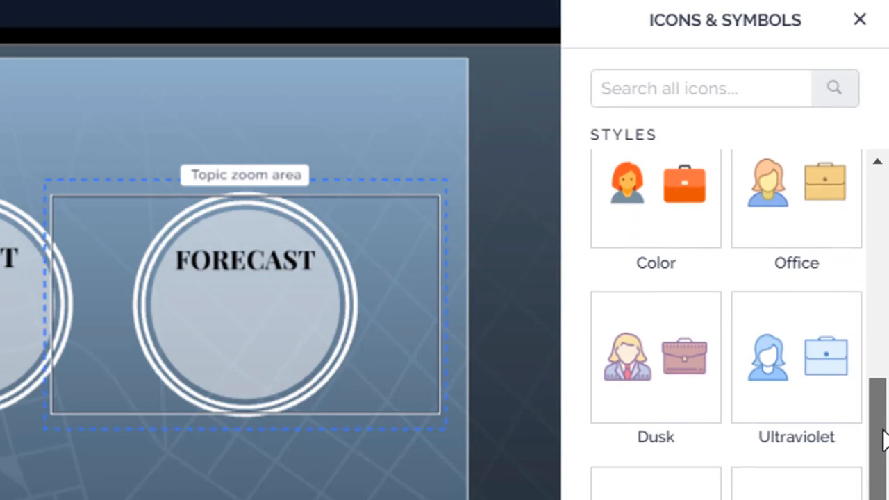
scroll(down, 3)
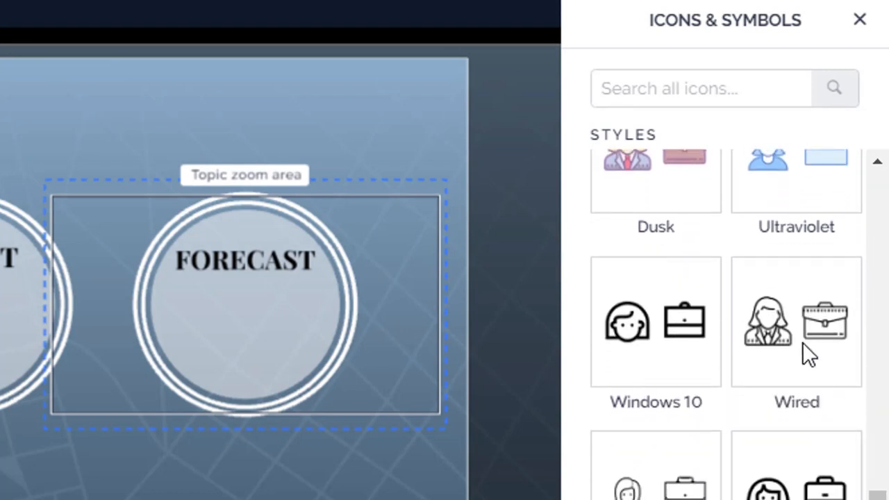
click(796, 322)
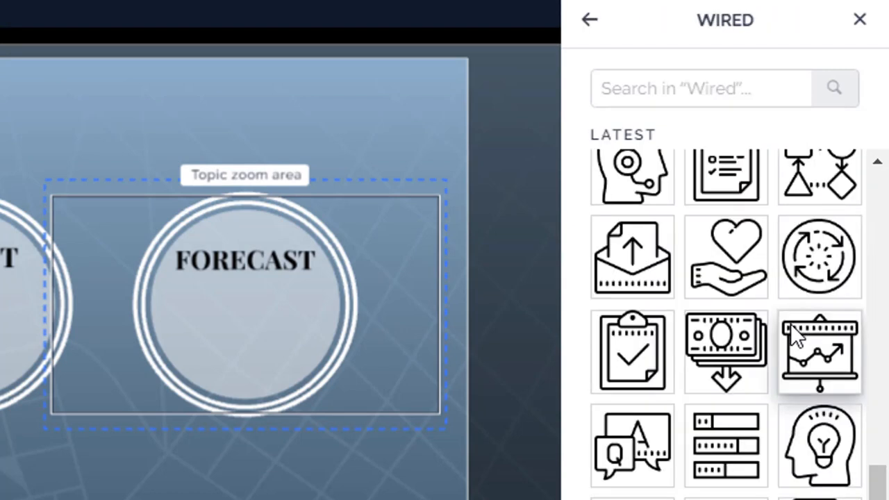
text(LINE CHAR)
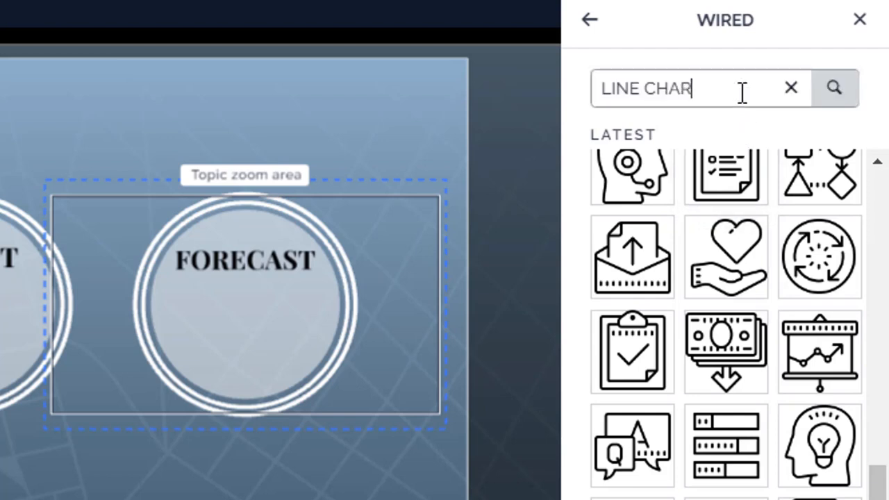
text(T)
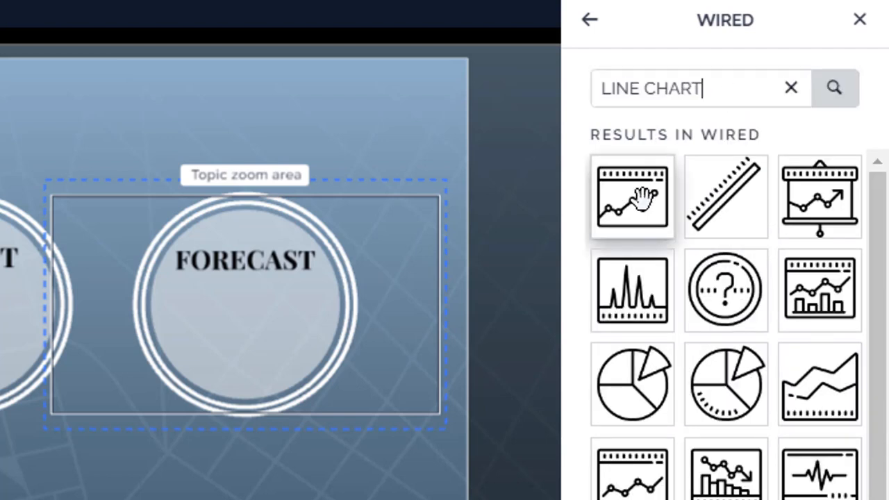
click(631, 196)
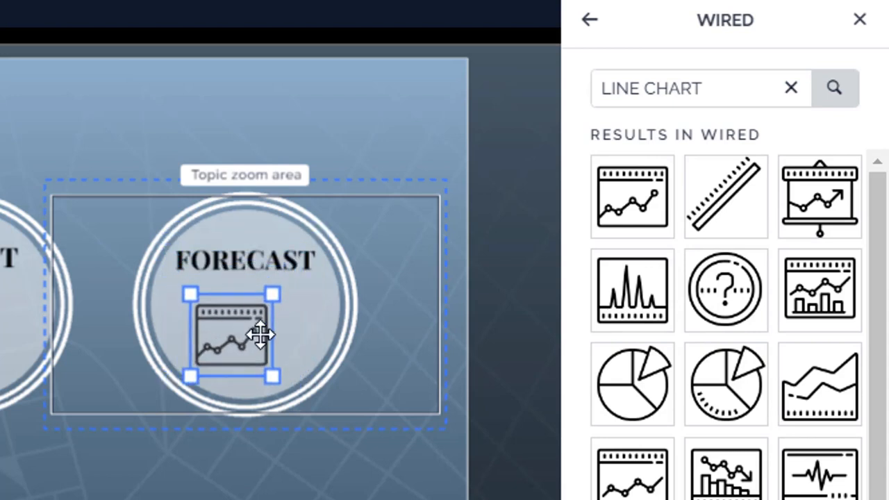
Step: Move the line chart icon just below the FORECAST label
drag(229, 333, 247, 328)
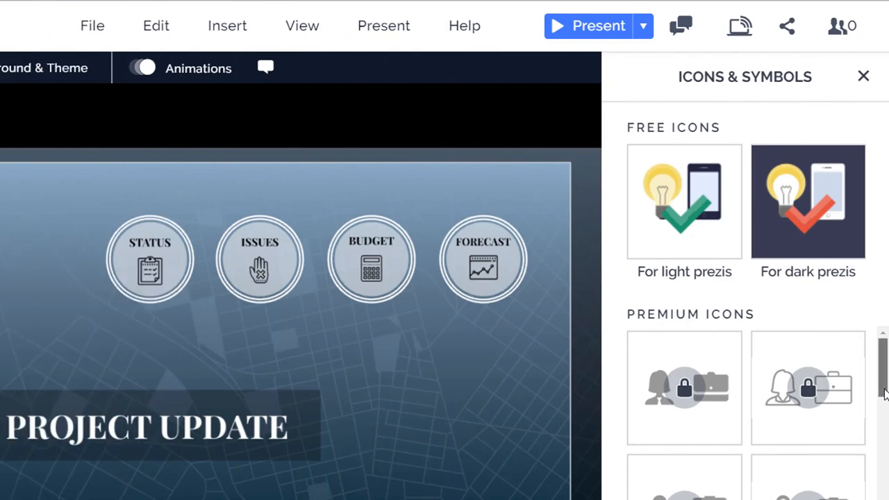
scroll(down, 3)
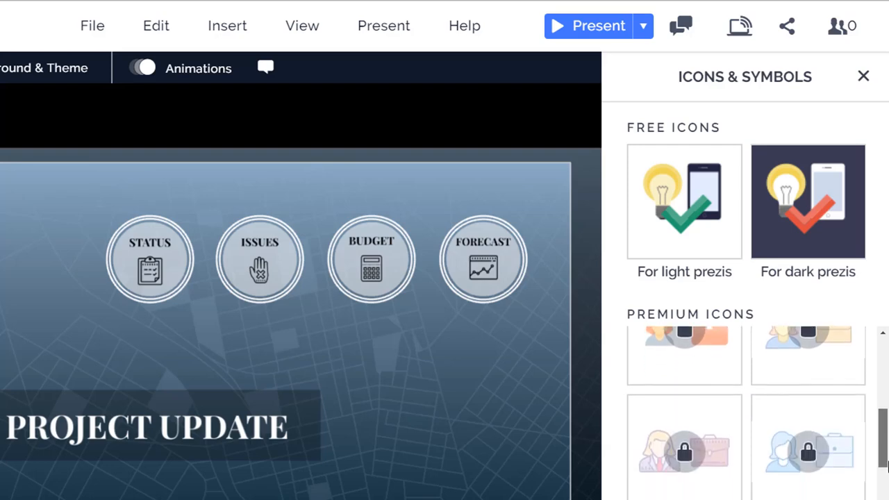
scroll(down, 3)
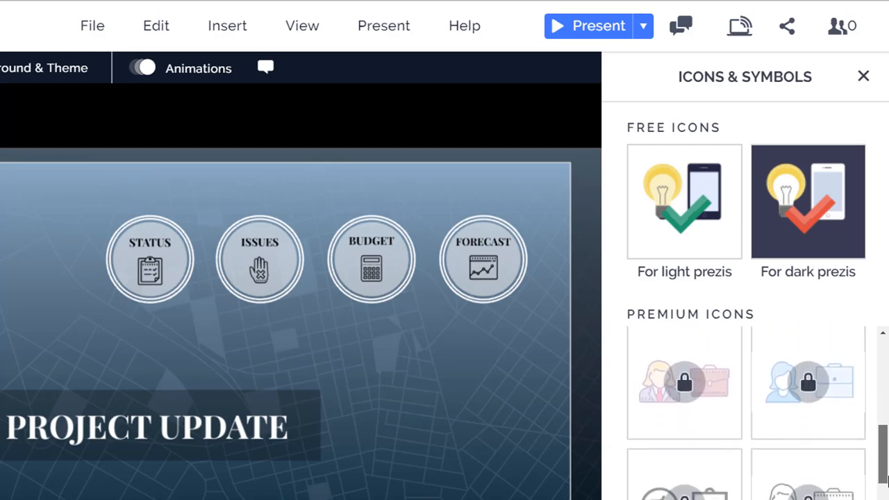